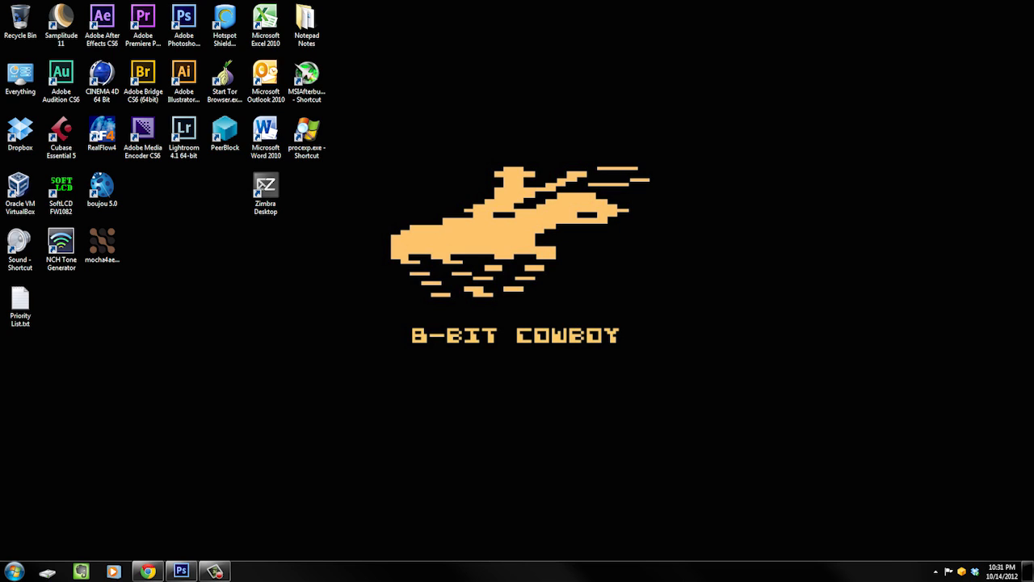
pyautogui.moveTo(642, 115)
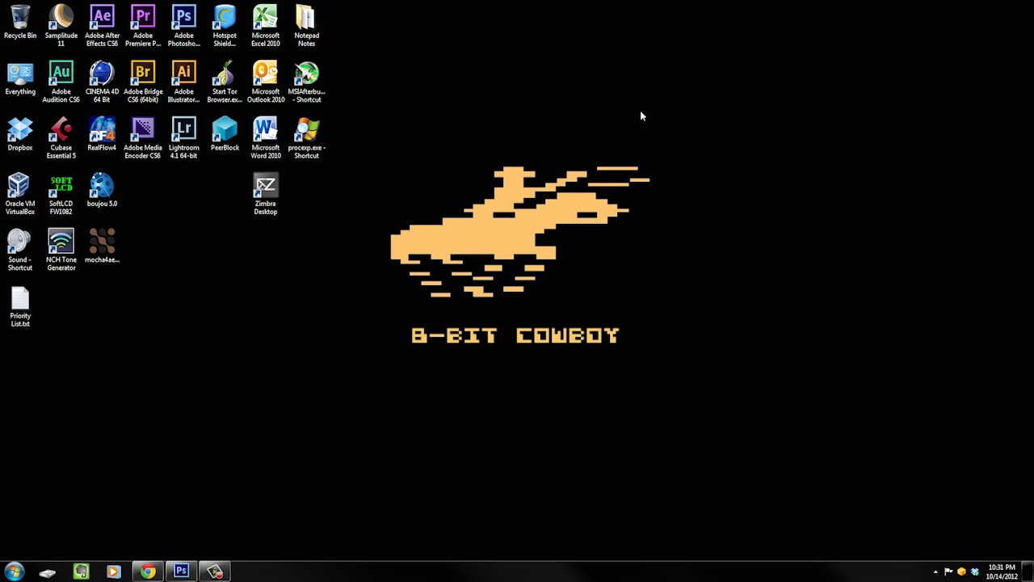
pyautogui.moveTo(437, 299)
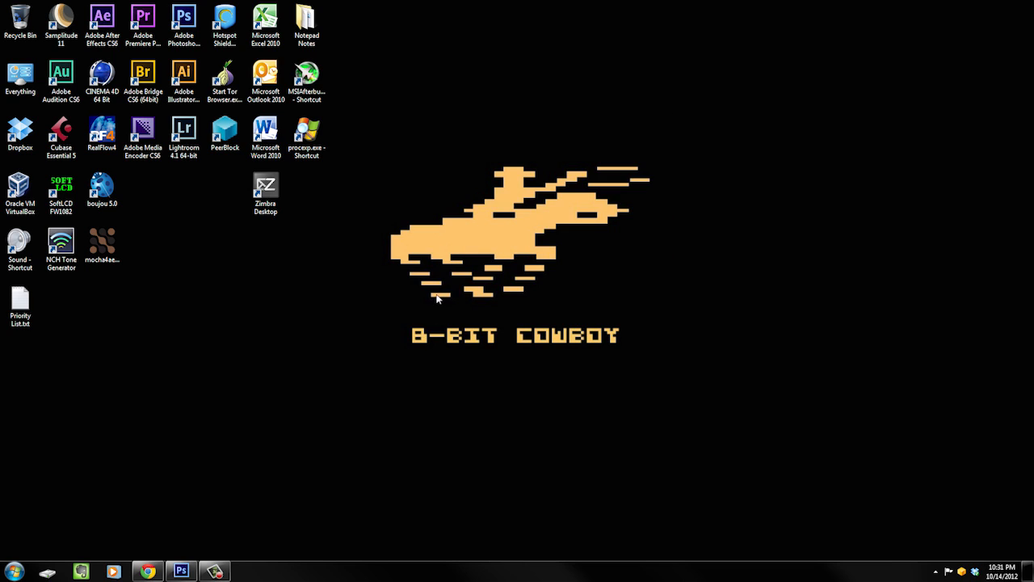
pyautogui.moveTo(620, 278)
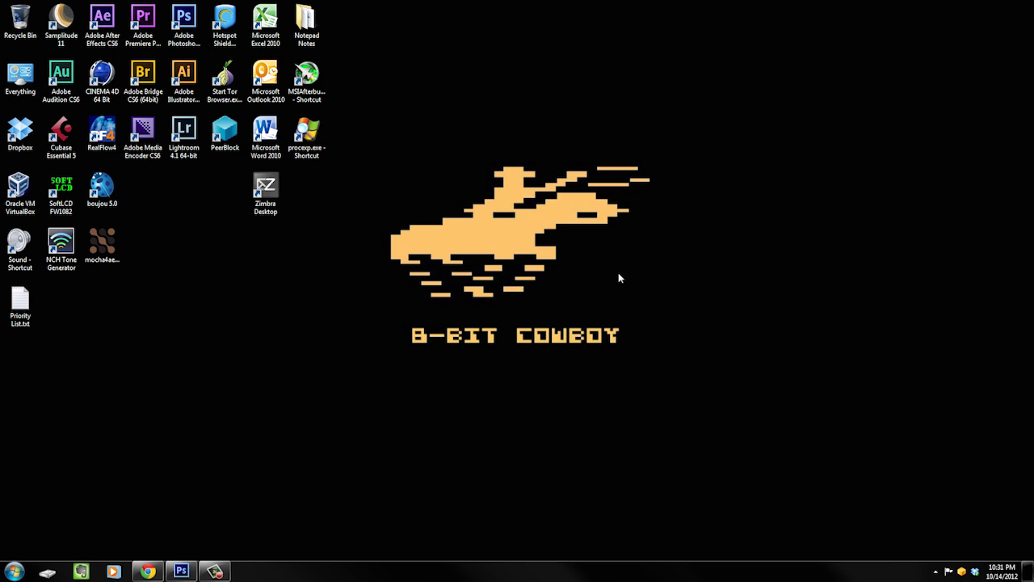
pyautogui.moveTo(615, 289)
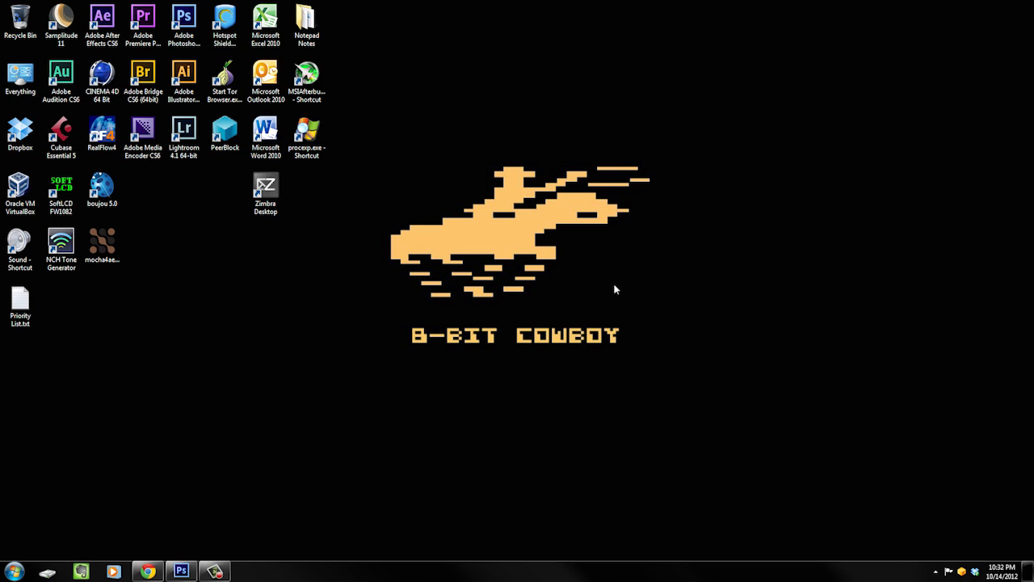
pyautogui.moveTo(627, 272)
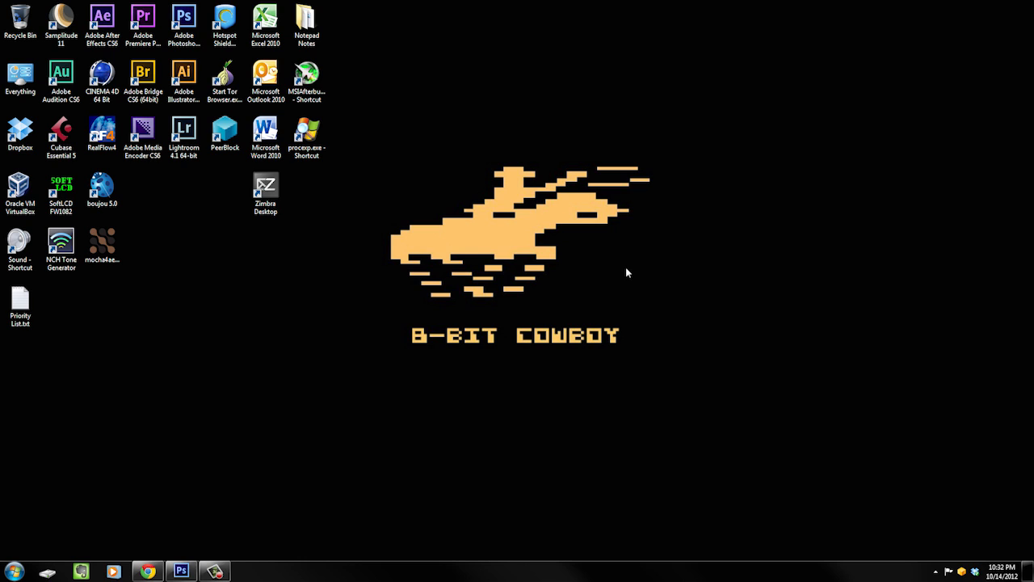
pyautogui.moveTo(300, 547)
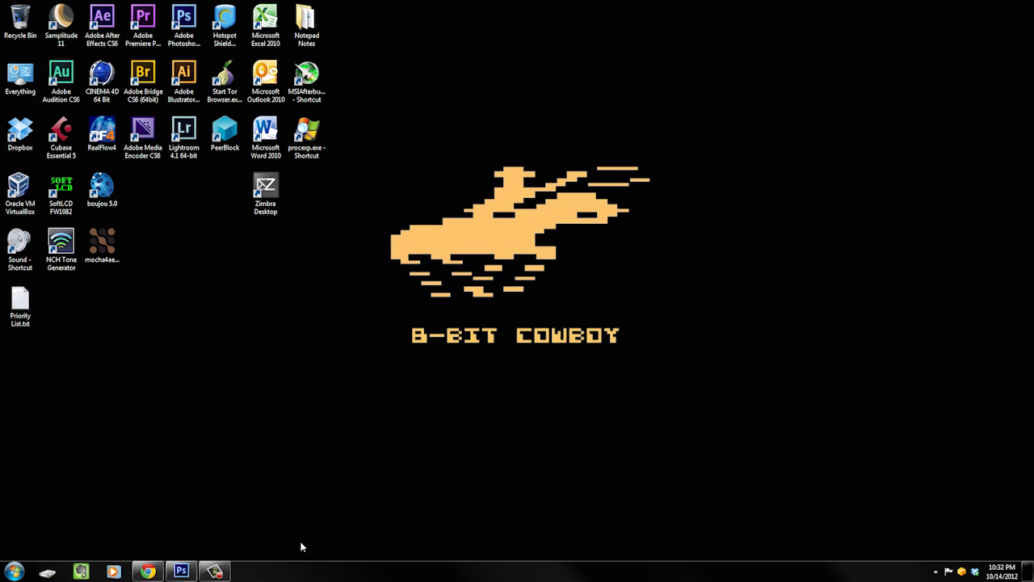
# Step: Bring the Photoshop headshot portrait window forward and show the Window menu's panel list
pyautogui.click(180, 571)
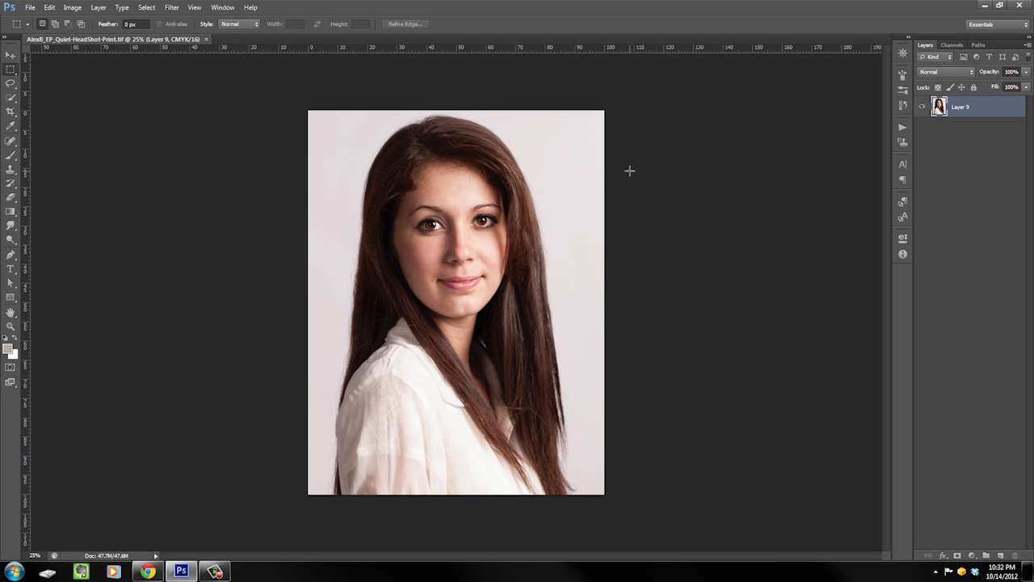
pyautogui.moveTo(696, 130)
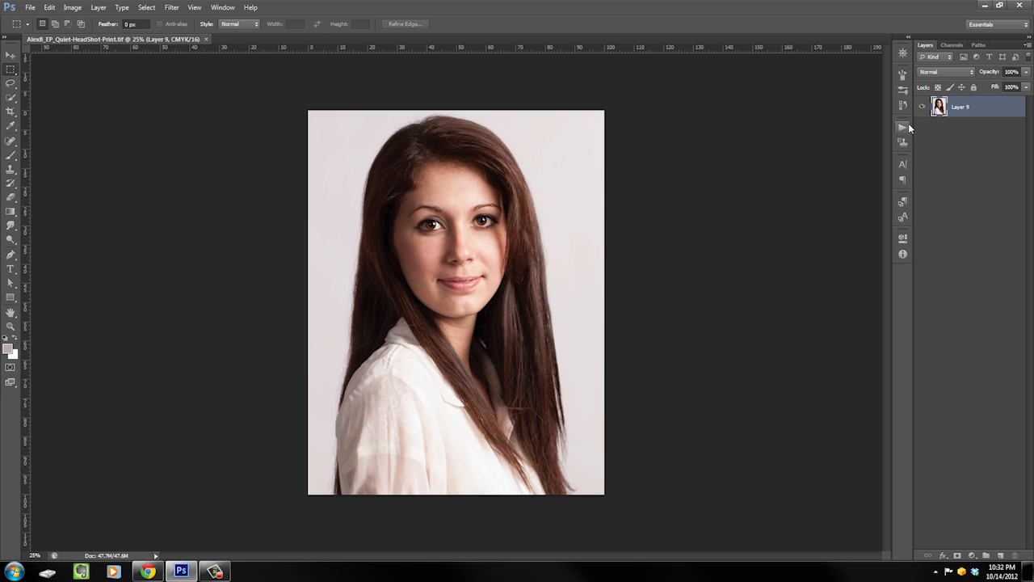
pyautogui.moveTo(919, 135)
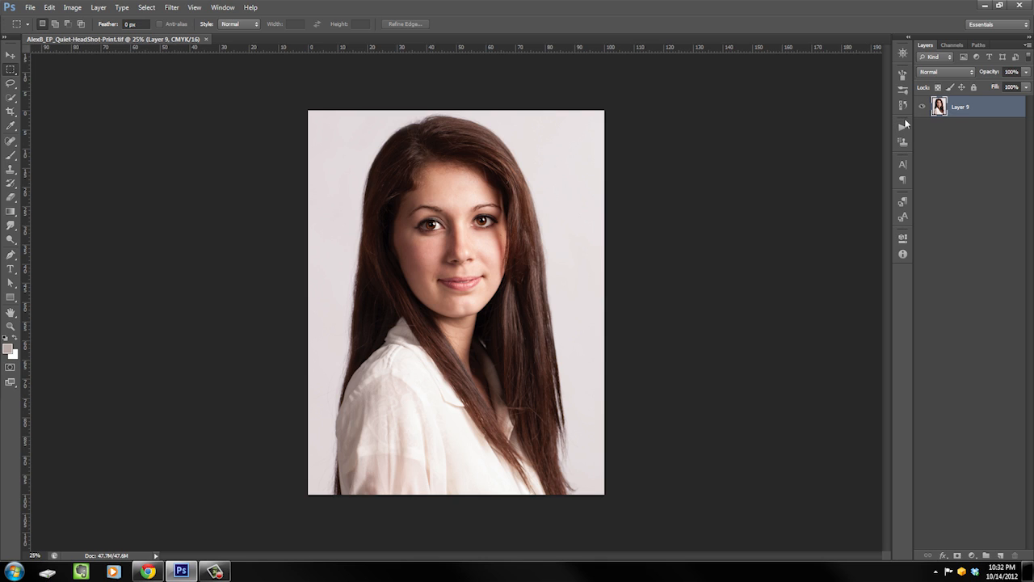
pyautogui.click(223, 7)
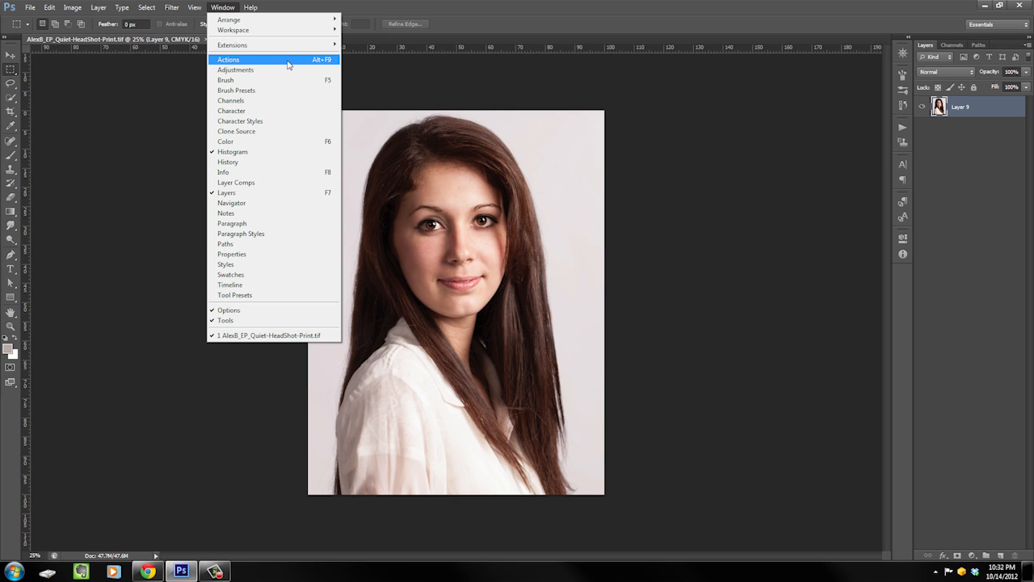
# Step: Show the Actions panel and collapse the SIPE 01 action's steps in the Custom set
pyautogui.click(228, 59)
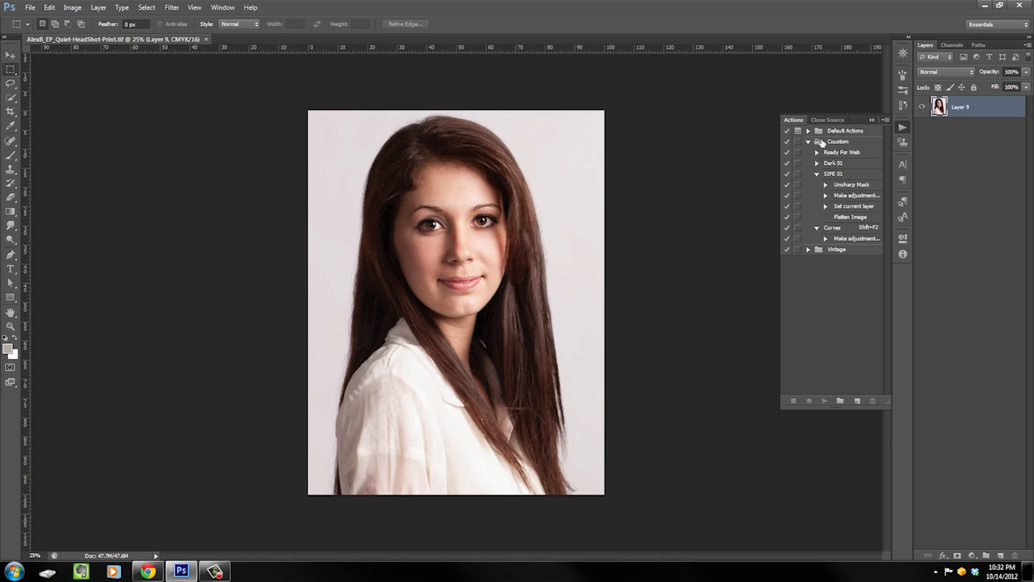
pyautogui.moveTo(903, 180)
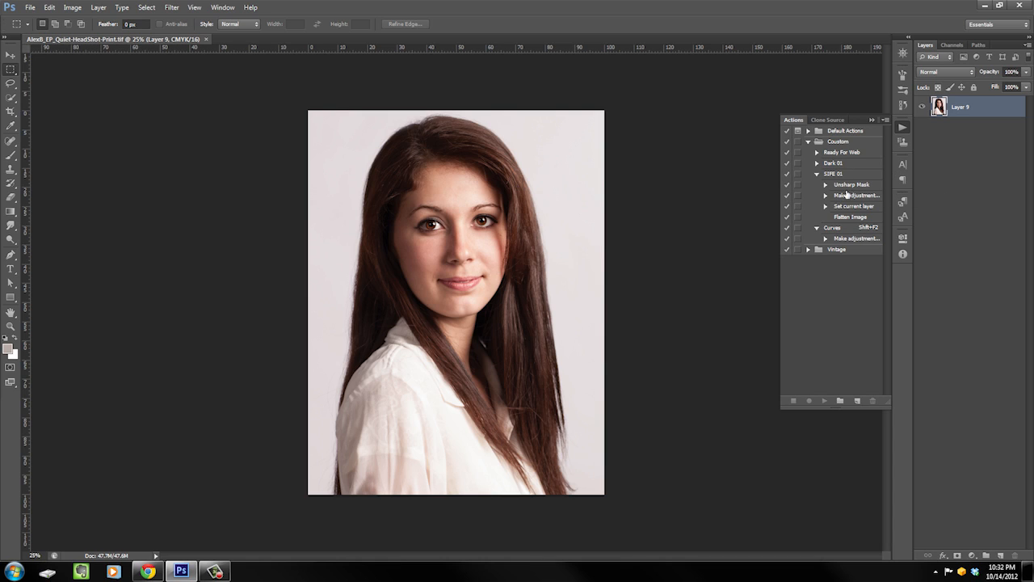
pyautogui.click(817, 174)
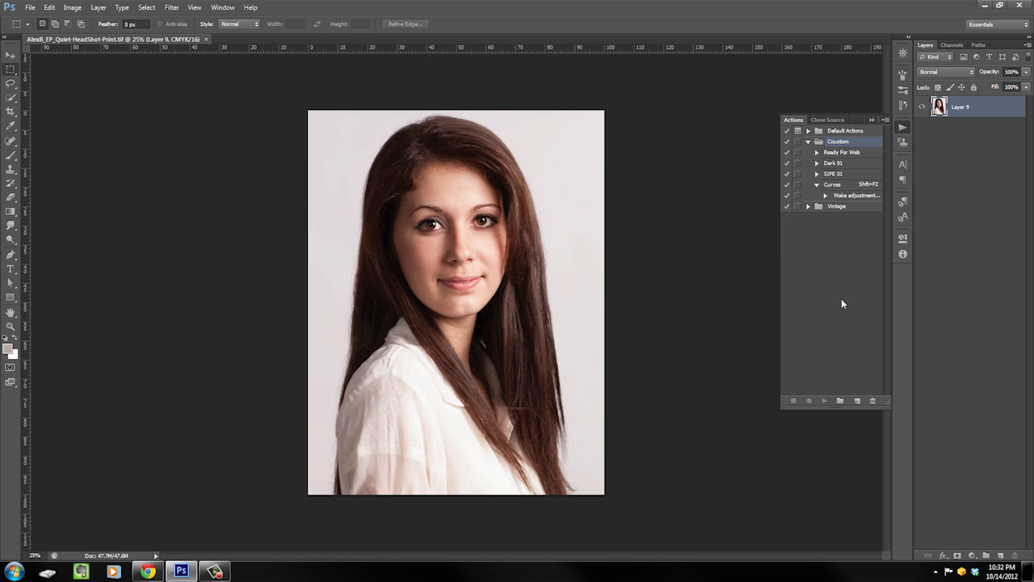
pyautogui.moveTo(855, 399)
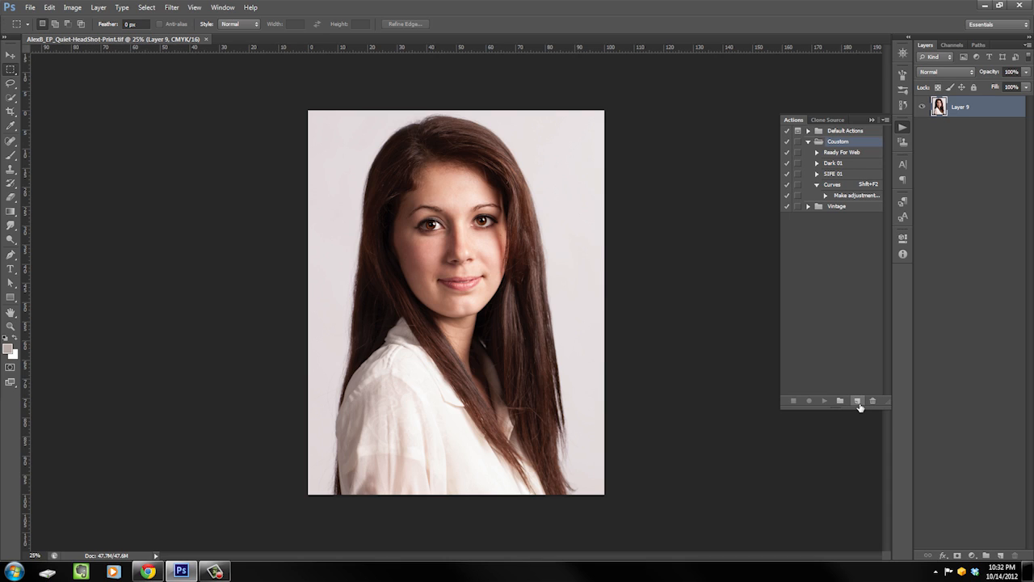
# Step: Name a new action 'Levels' in the Coustom set and assign it function key F3
pyautogui.click(857, 401)
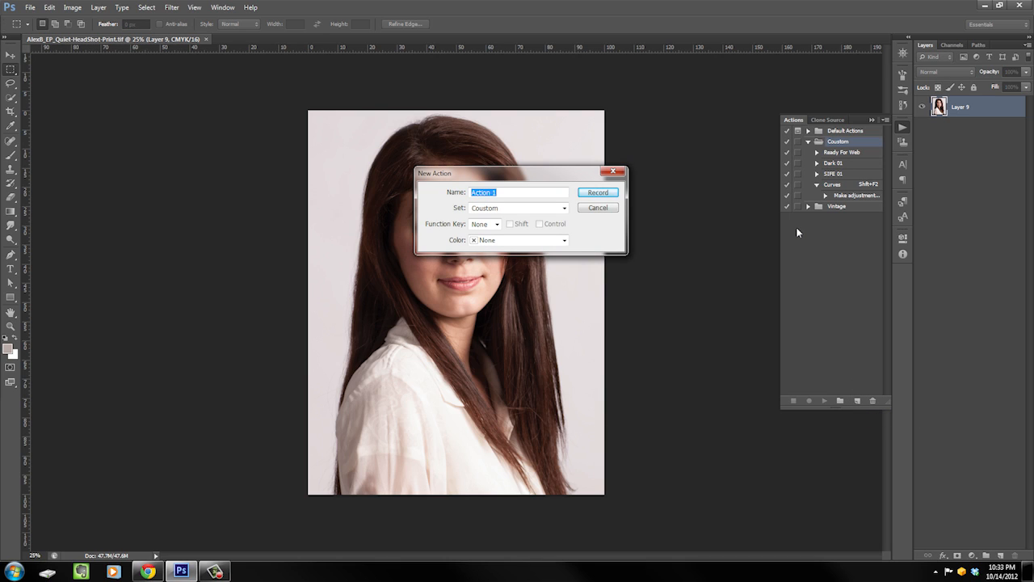
pyautogui.write('Levels')
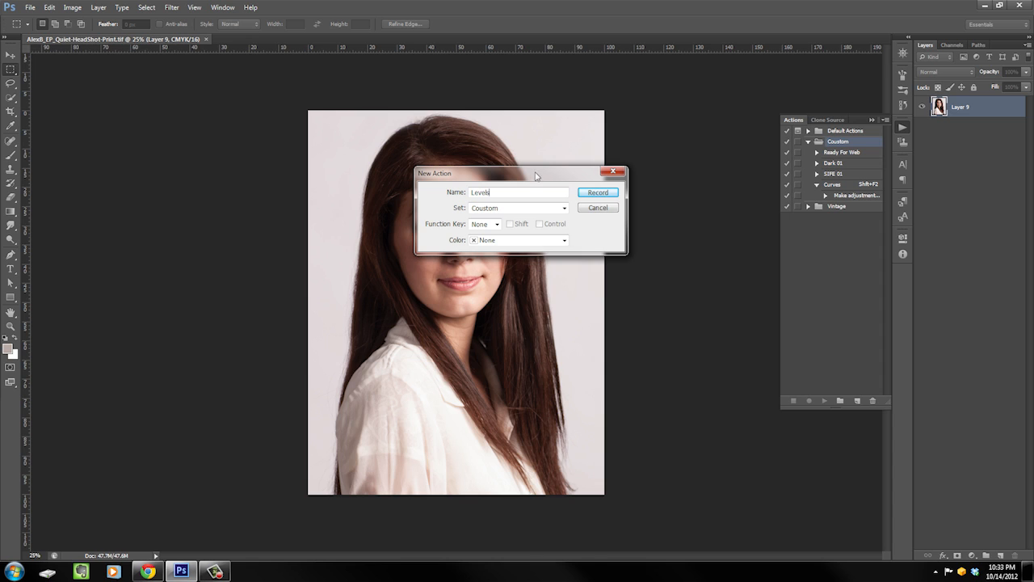
pyautogui.moveTo(521, 173); pyautogui.dragTo(501, 176)
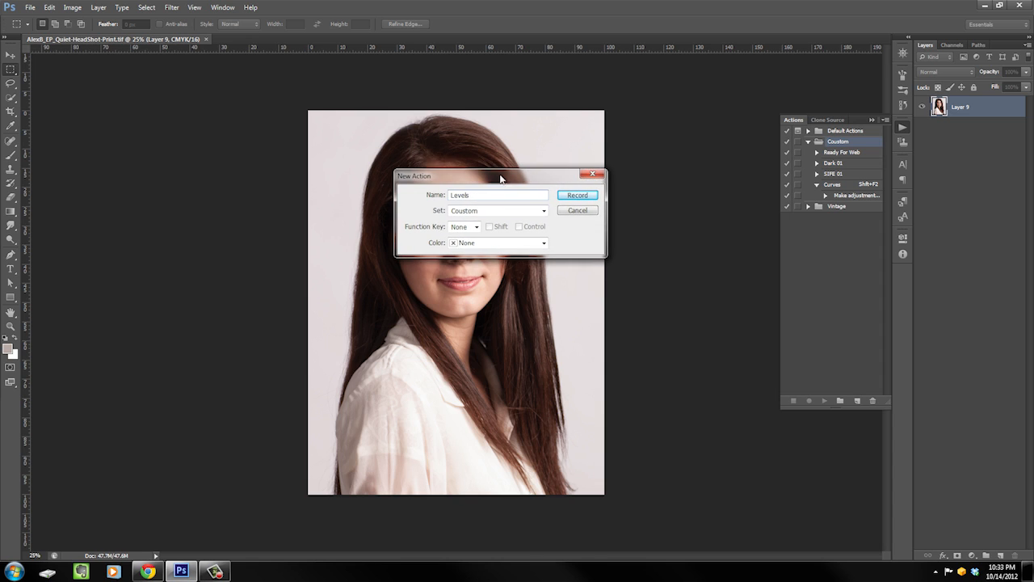
pyautogui.moveTo(499, 176); pyautogui.dragTo(444, 173)
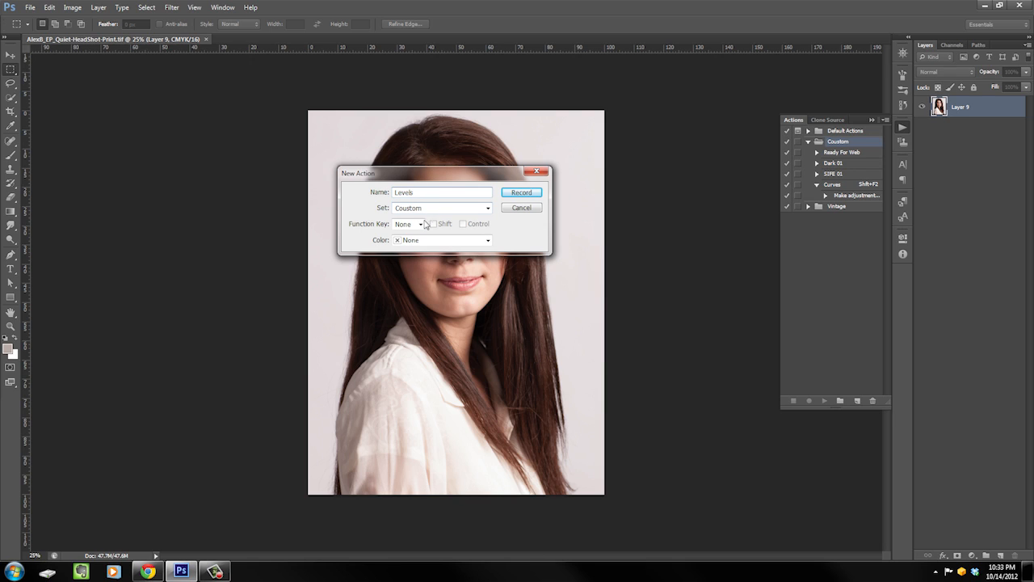
pyautogui.moveTo(362, 228)
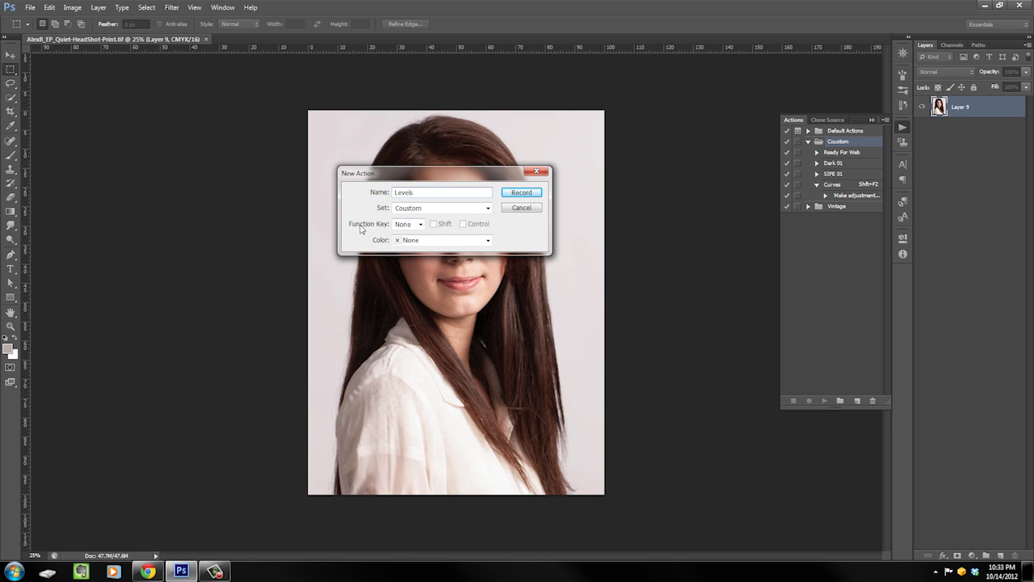
pyautogui.click(419, 224)
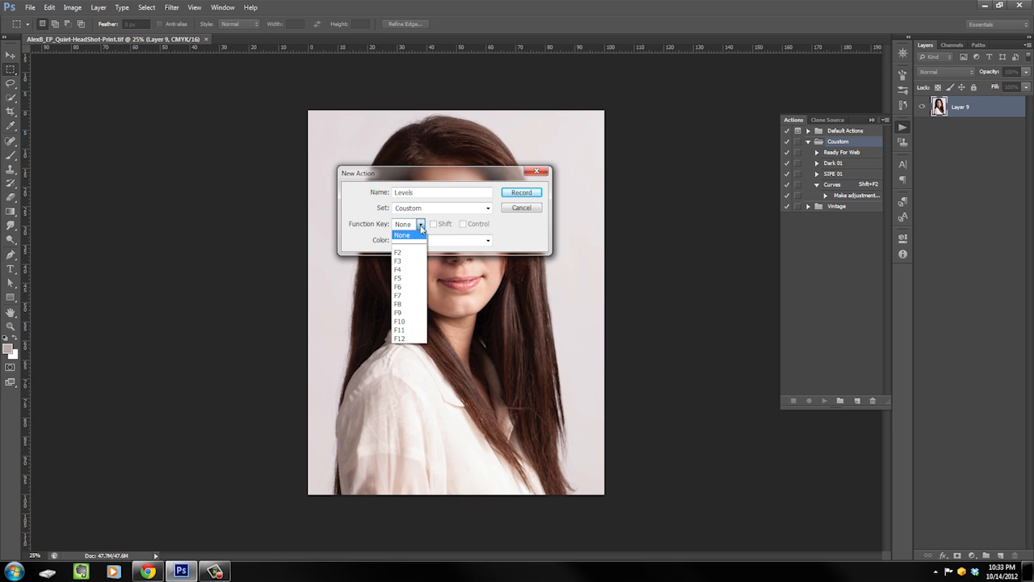
pyautogui.moveTo(408, 261)
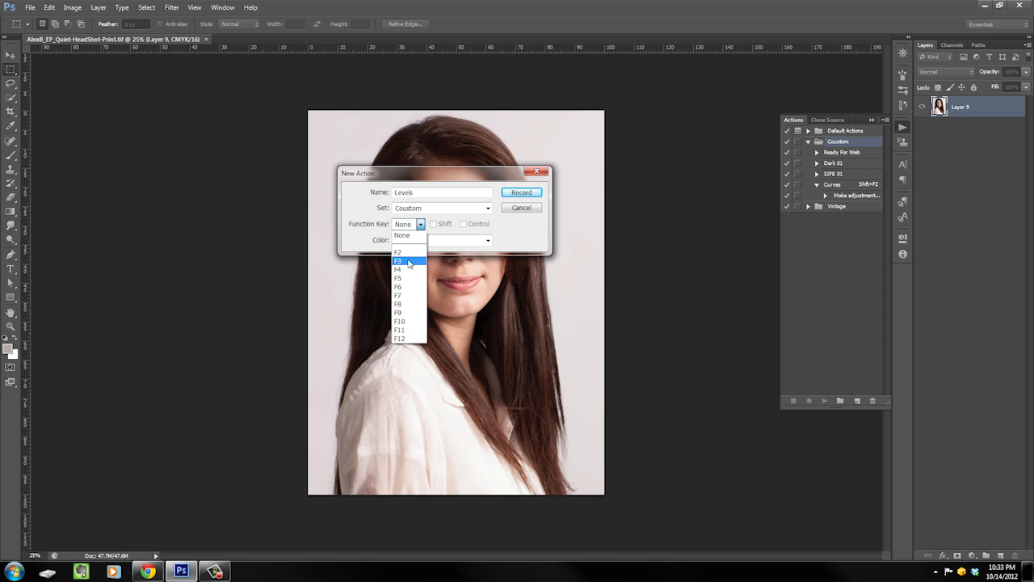
pyautogui.click(398, 260)
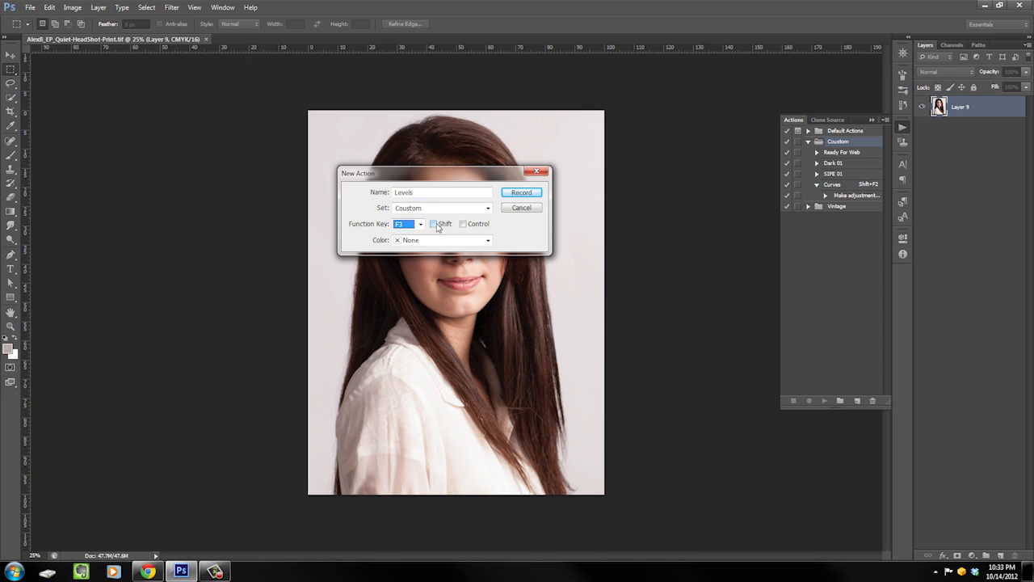
pyautogui.moveTo(439, 228)
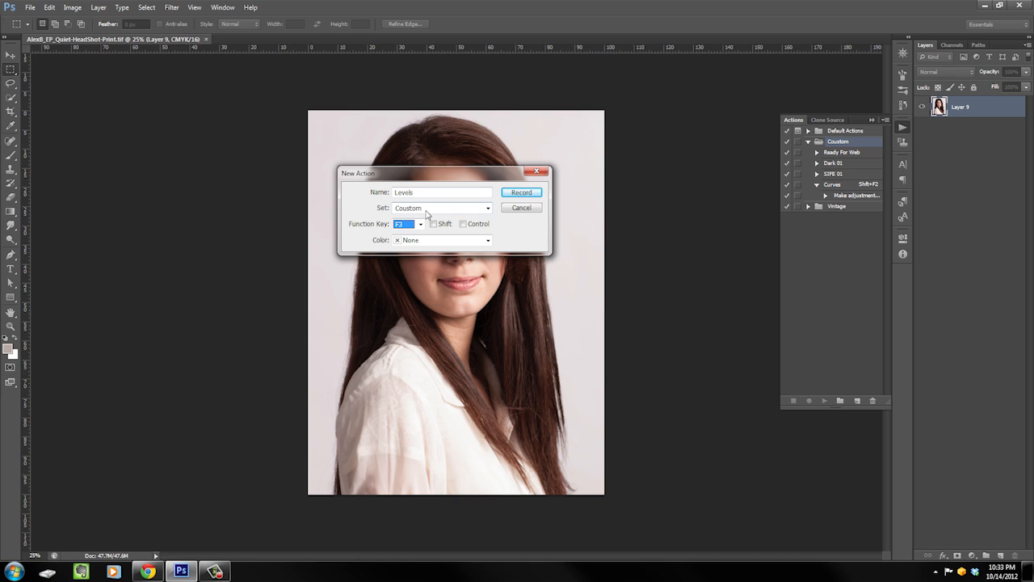
pyautogui.click(420, 224)
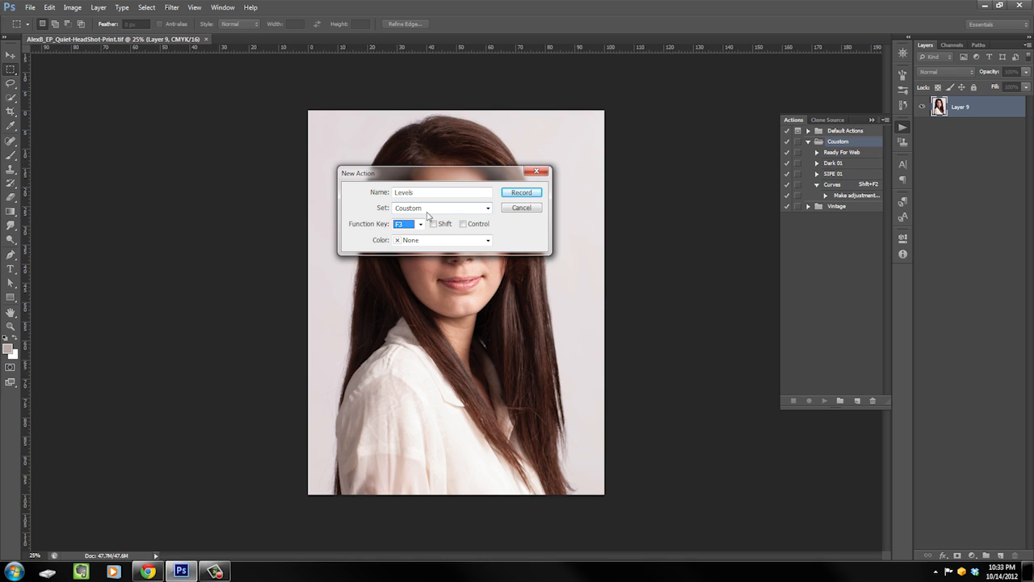
pyautogui.moveTo(430, 211)
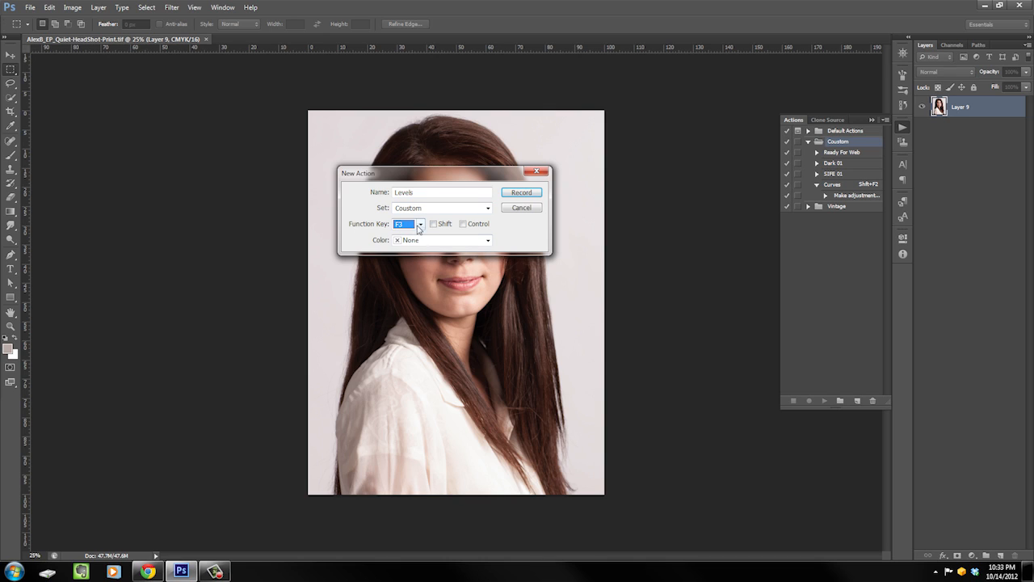
# Step: Add Shift to F3, record a Levels adjustment layer over the portrait, then collapse the Actions panel
pyautogui.click(433, 223)
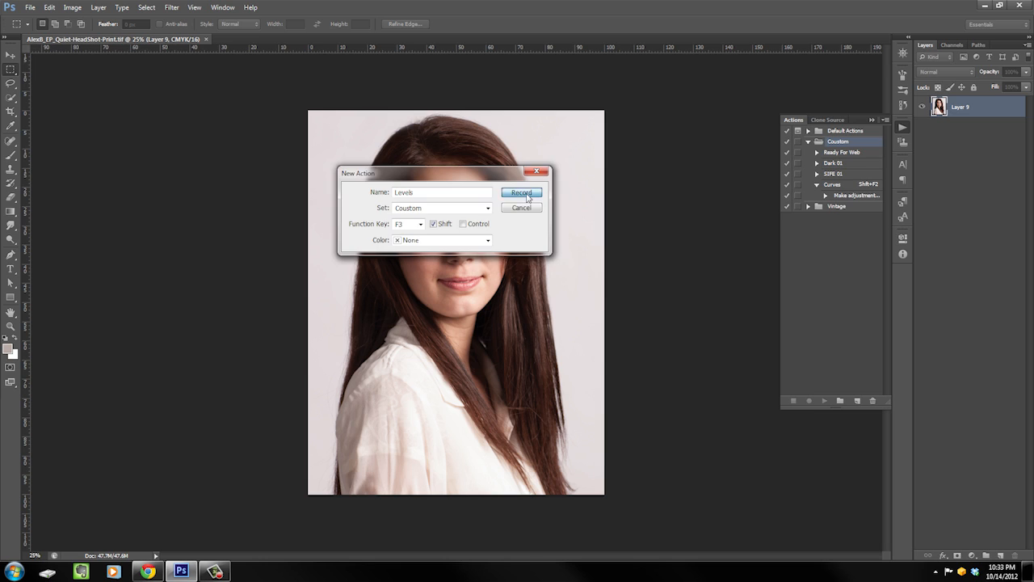
pyautogui.click(521, 192)
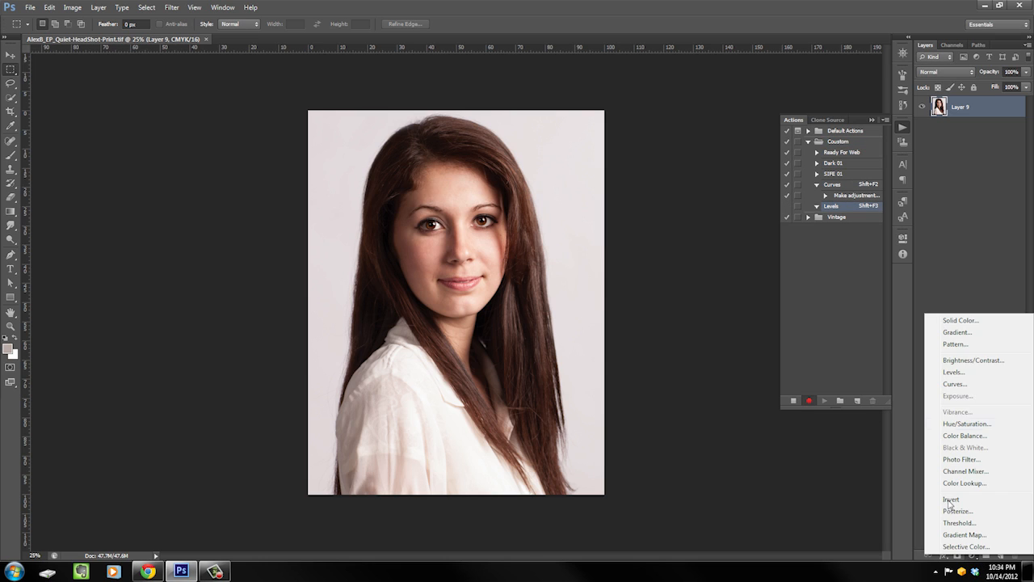
pyautogui.click(953, 372)
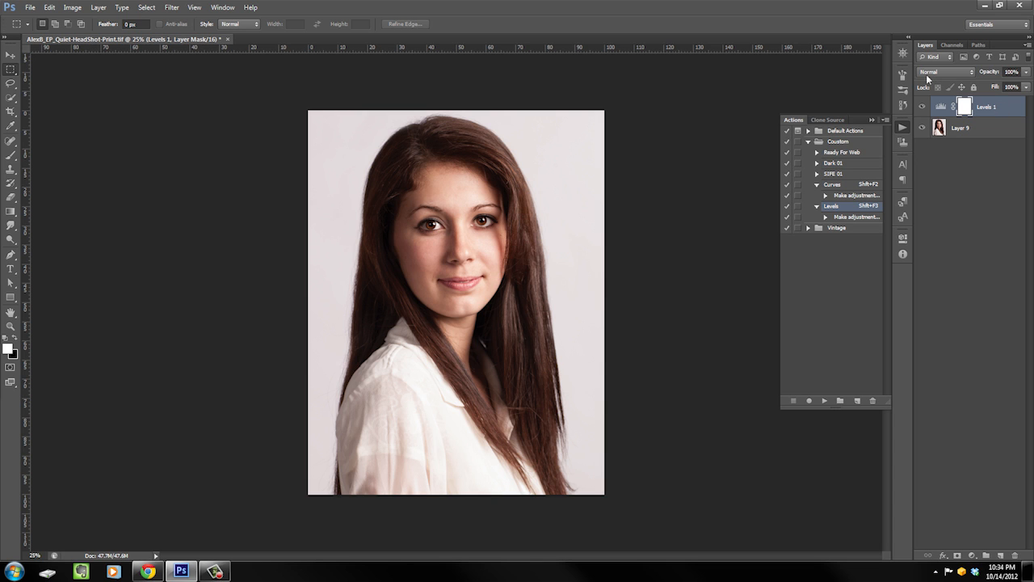
pyautogui.doubleClick(941, 106)
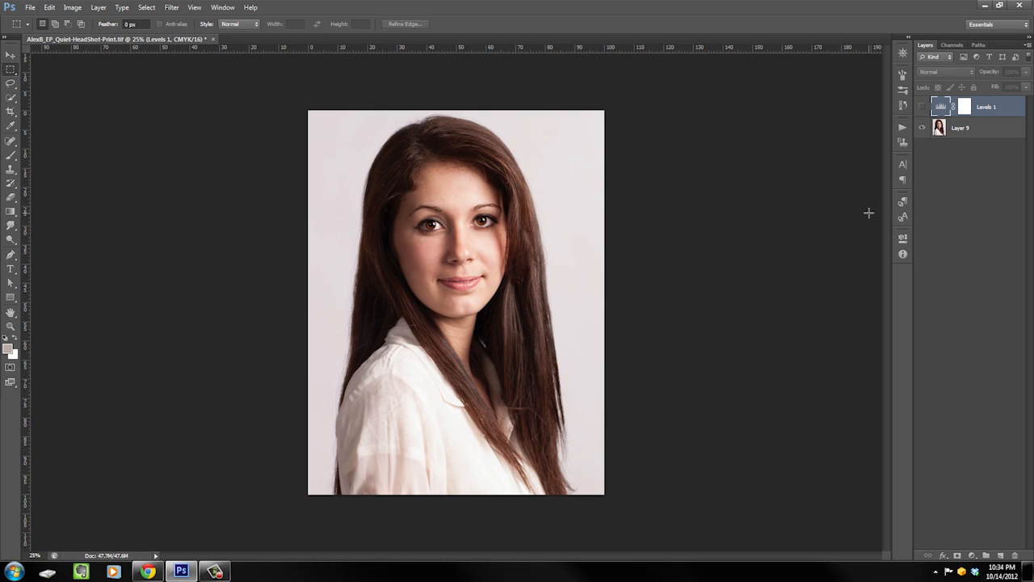
pyautogui.moveTo(842, 162)
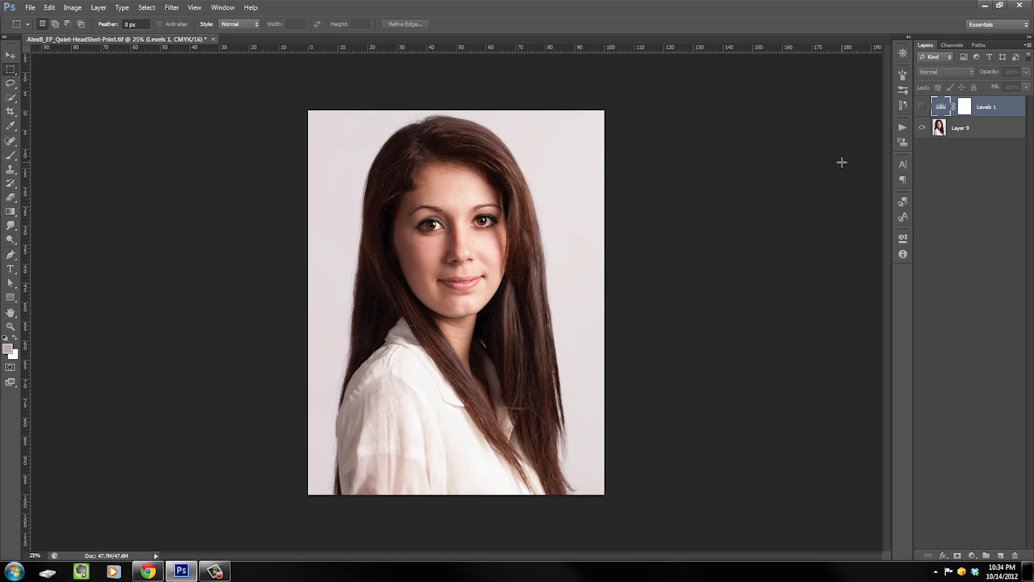